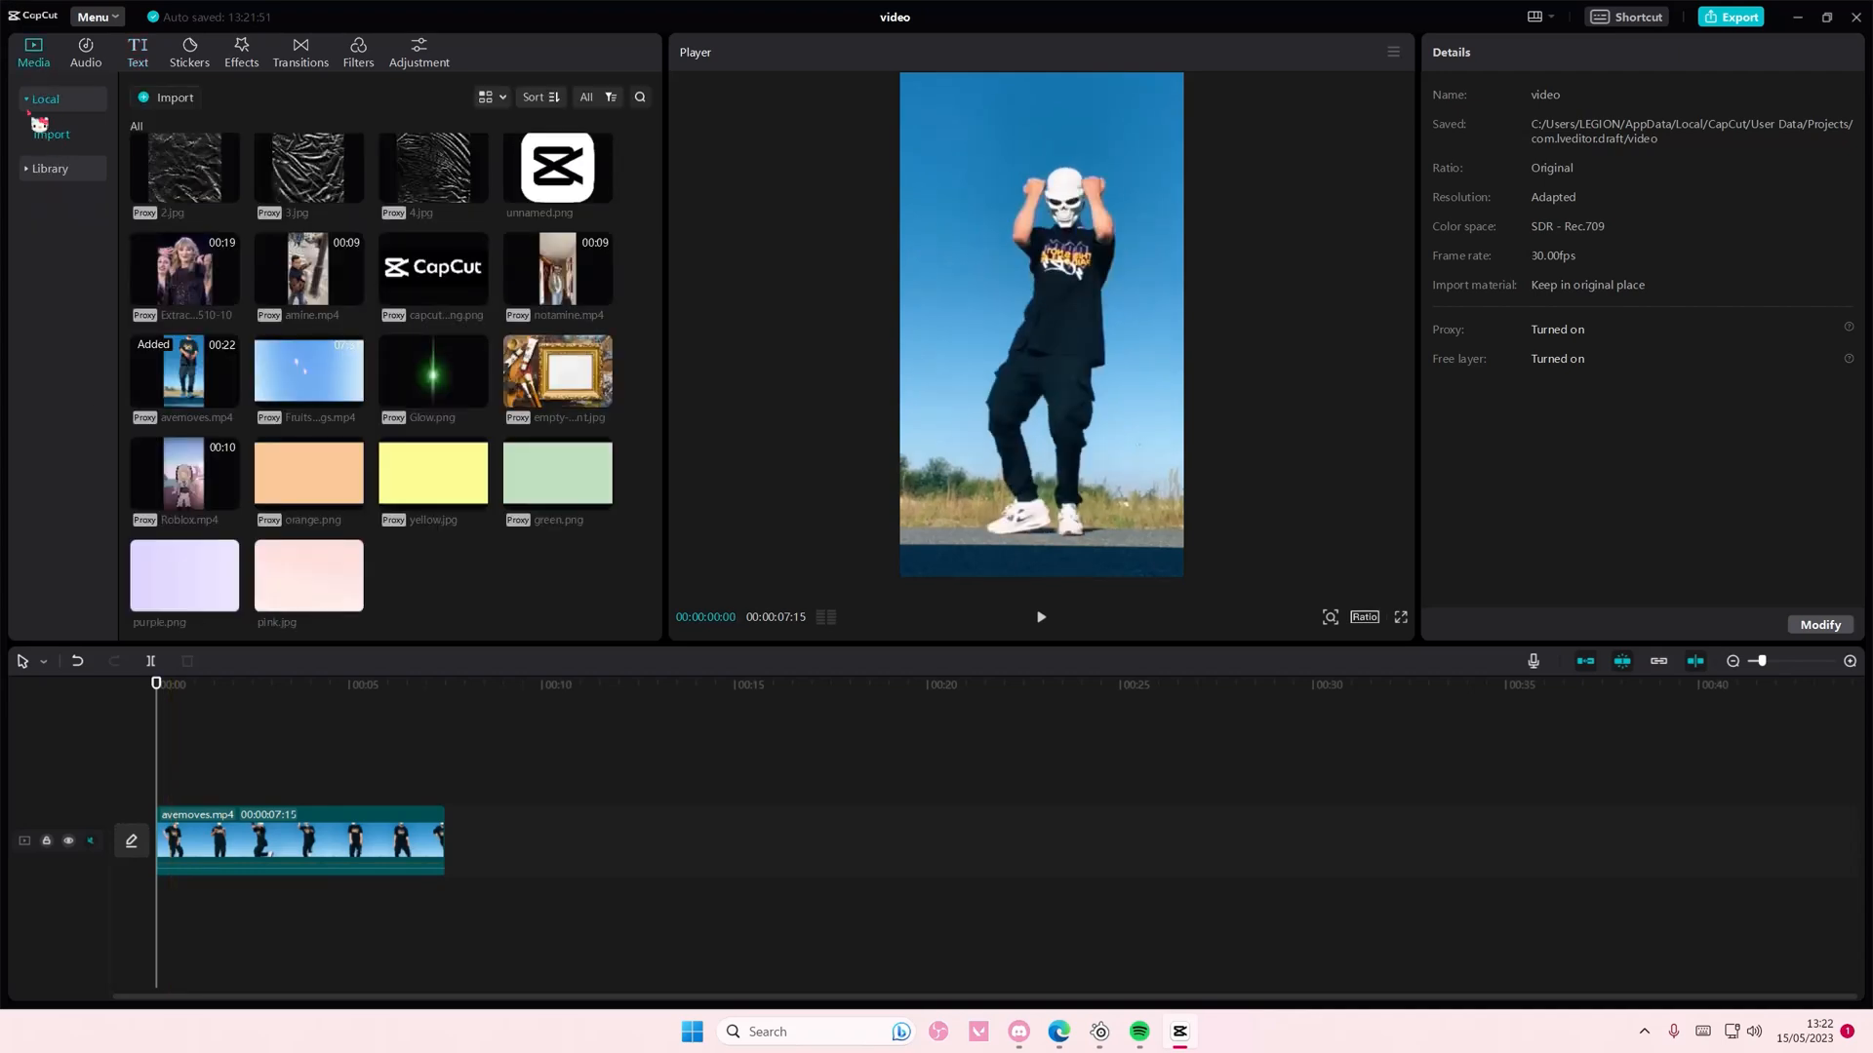
- Select the avemoves dance clip to show its Video Basic properties at 100% scale
left_click(299, 840)
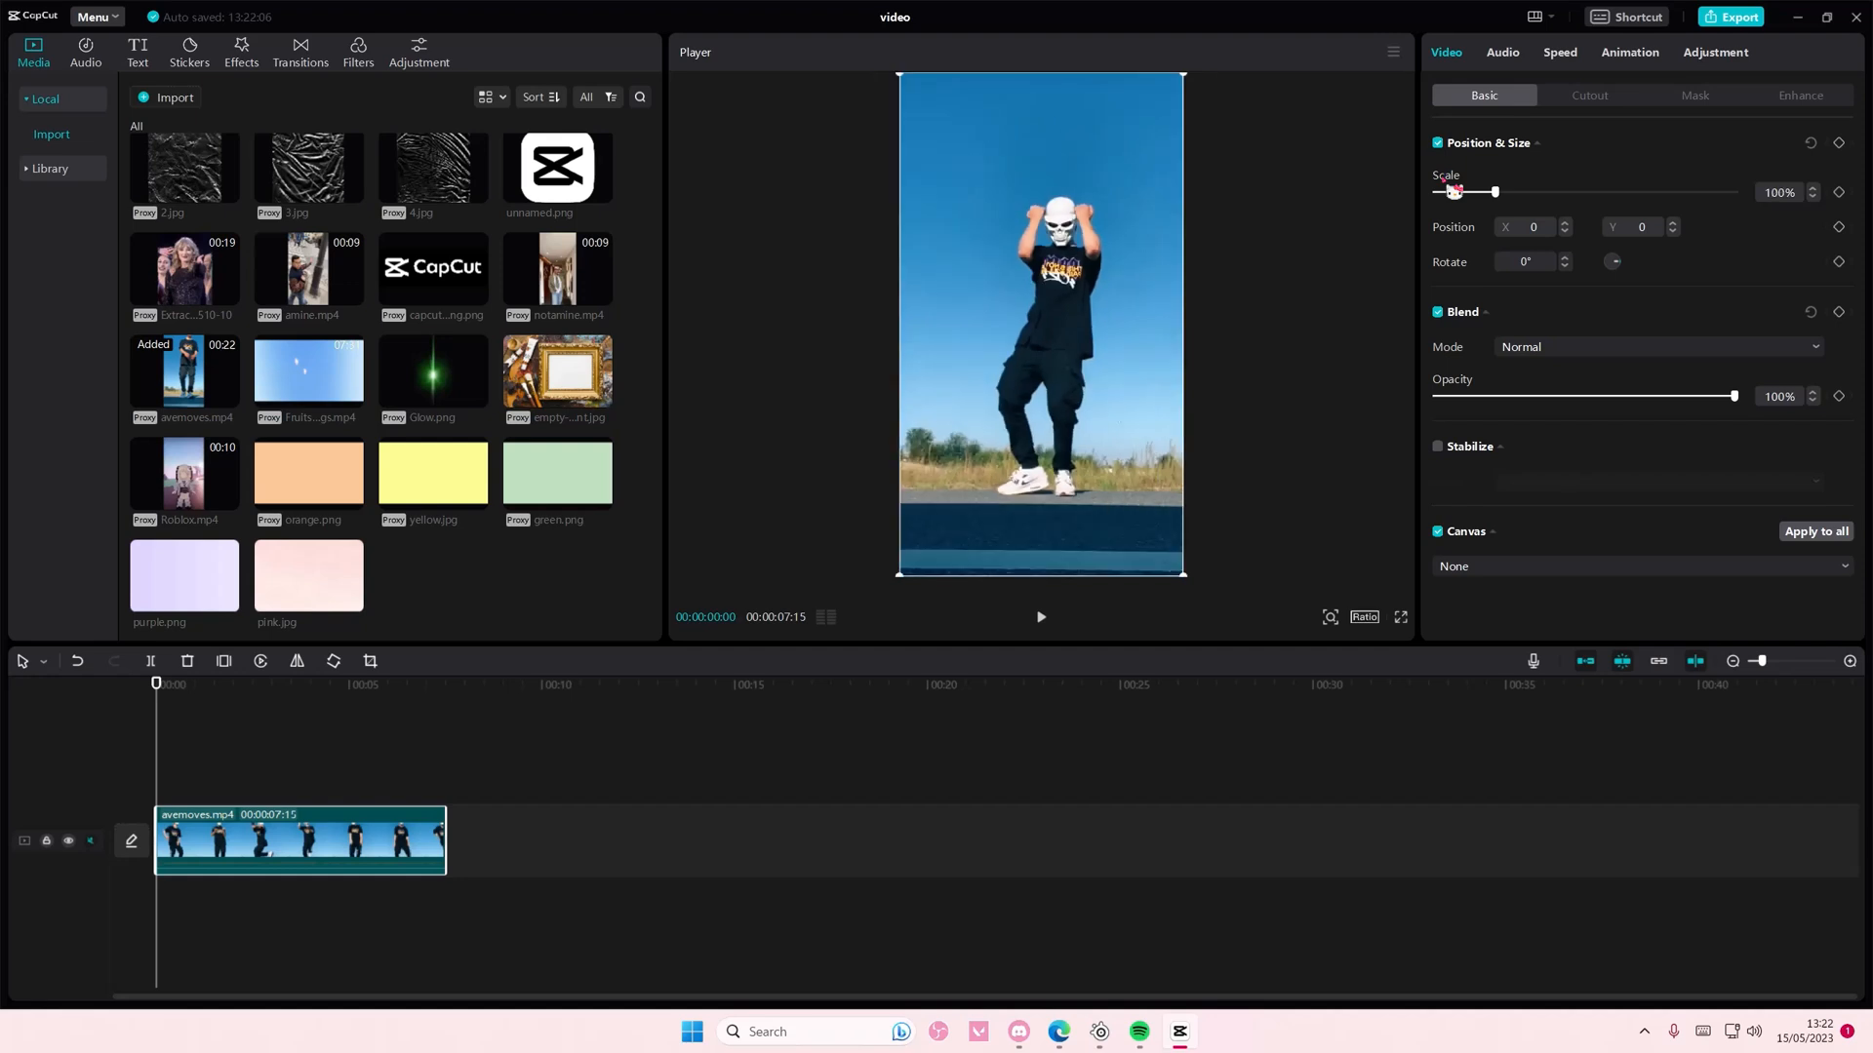
mouse_move(1310, 367)
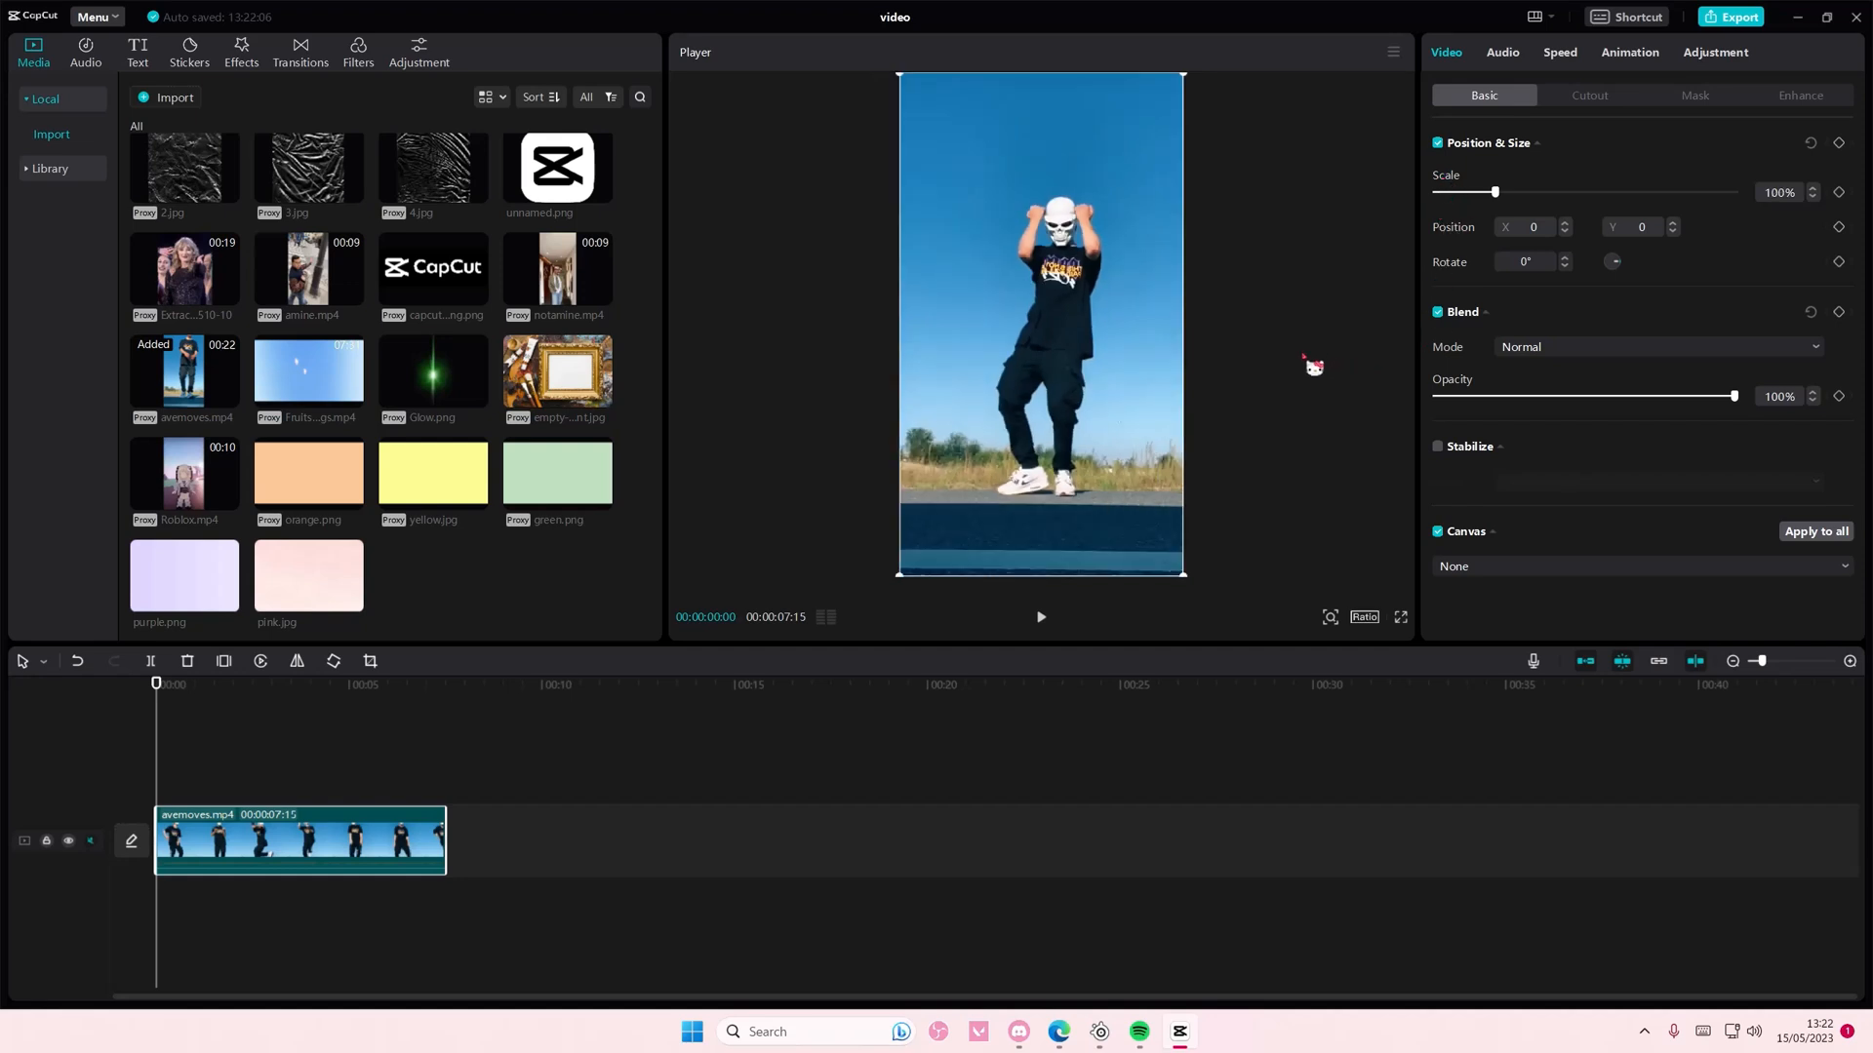
mouse_move(1298, 368)
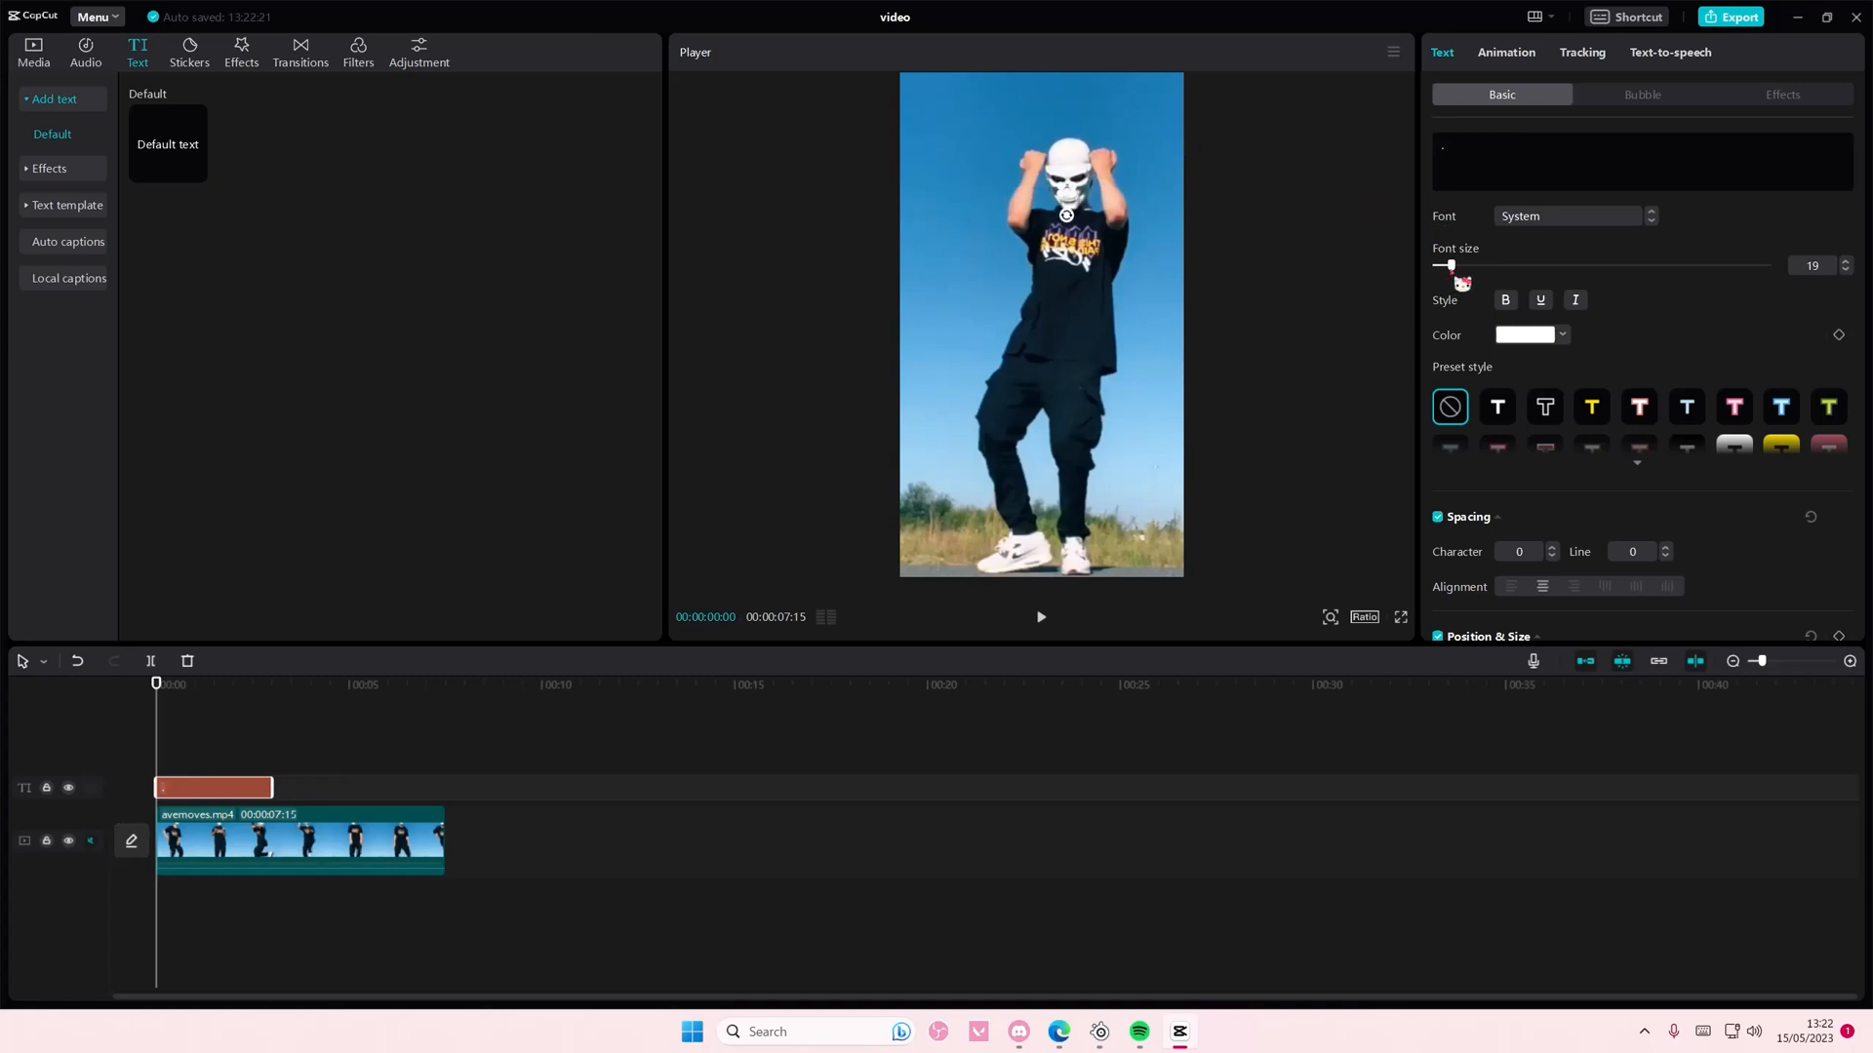
- Colour the '.' dot text red and select it to stretch over the whole clip
left_click(1526, 335)
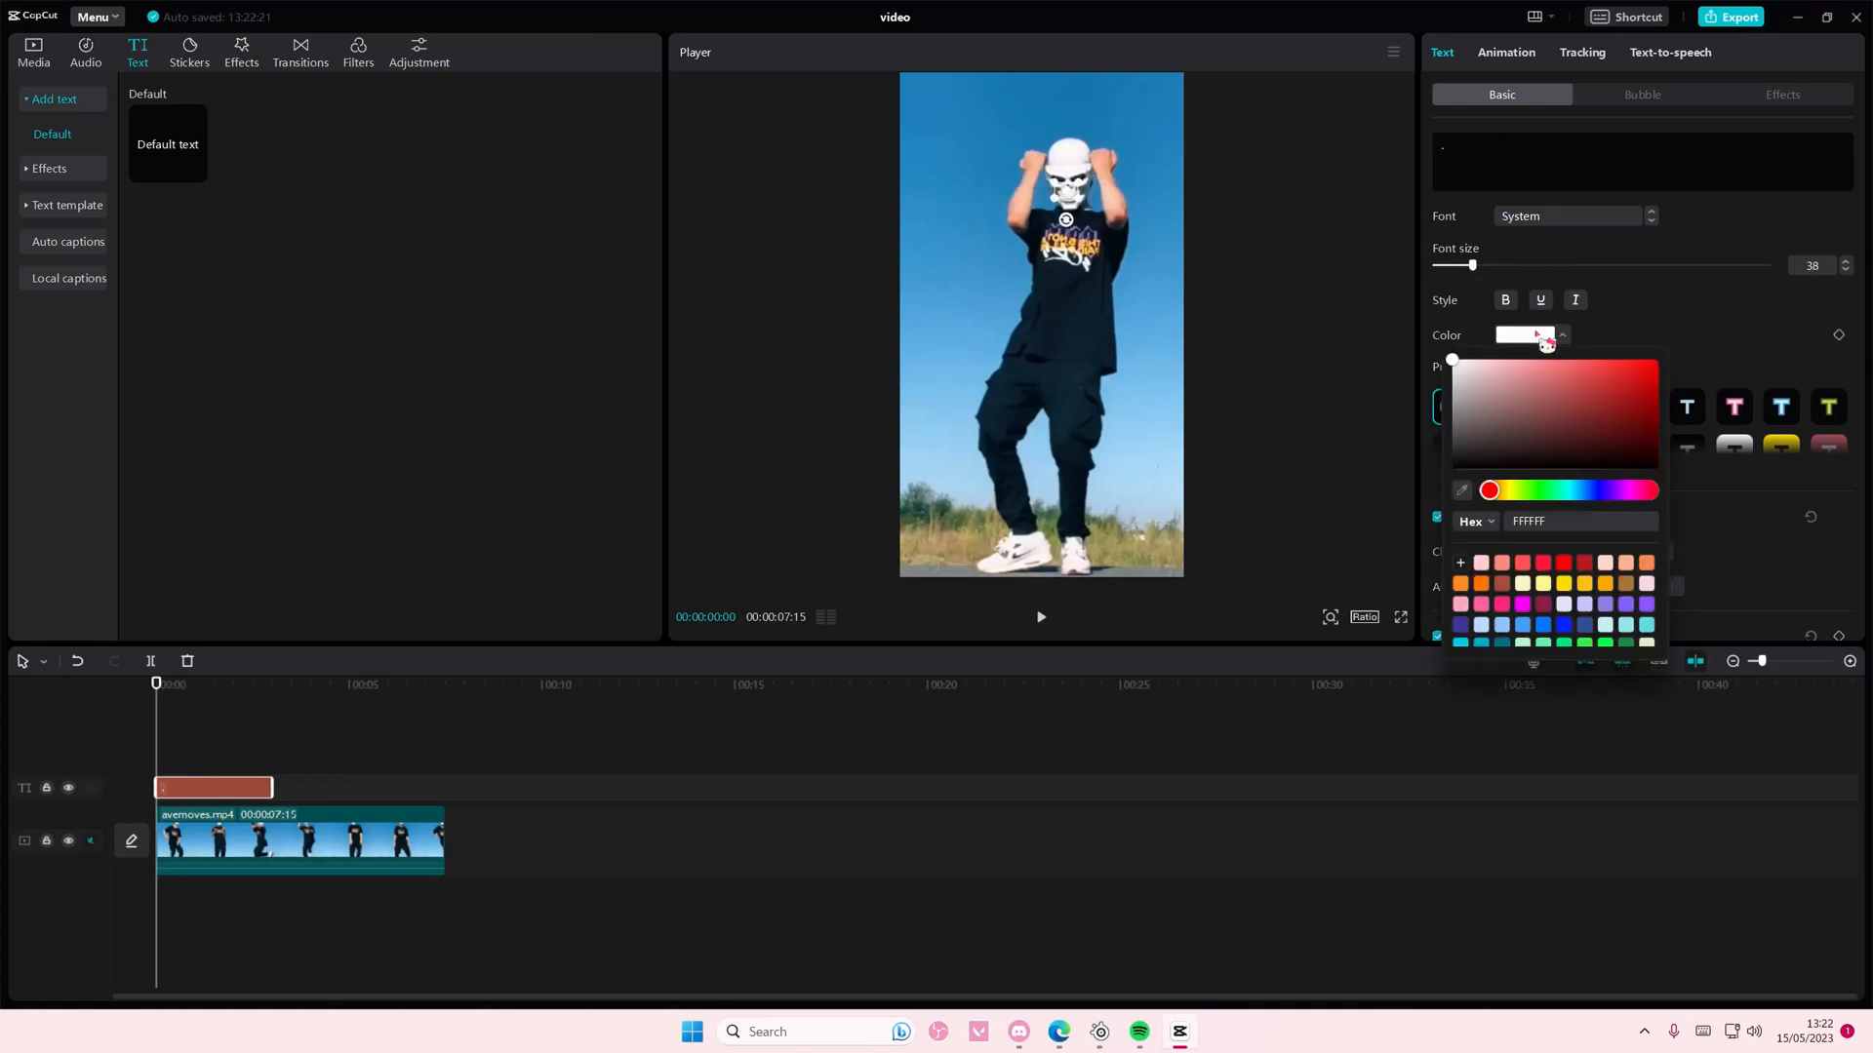
left_click(298, 840)
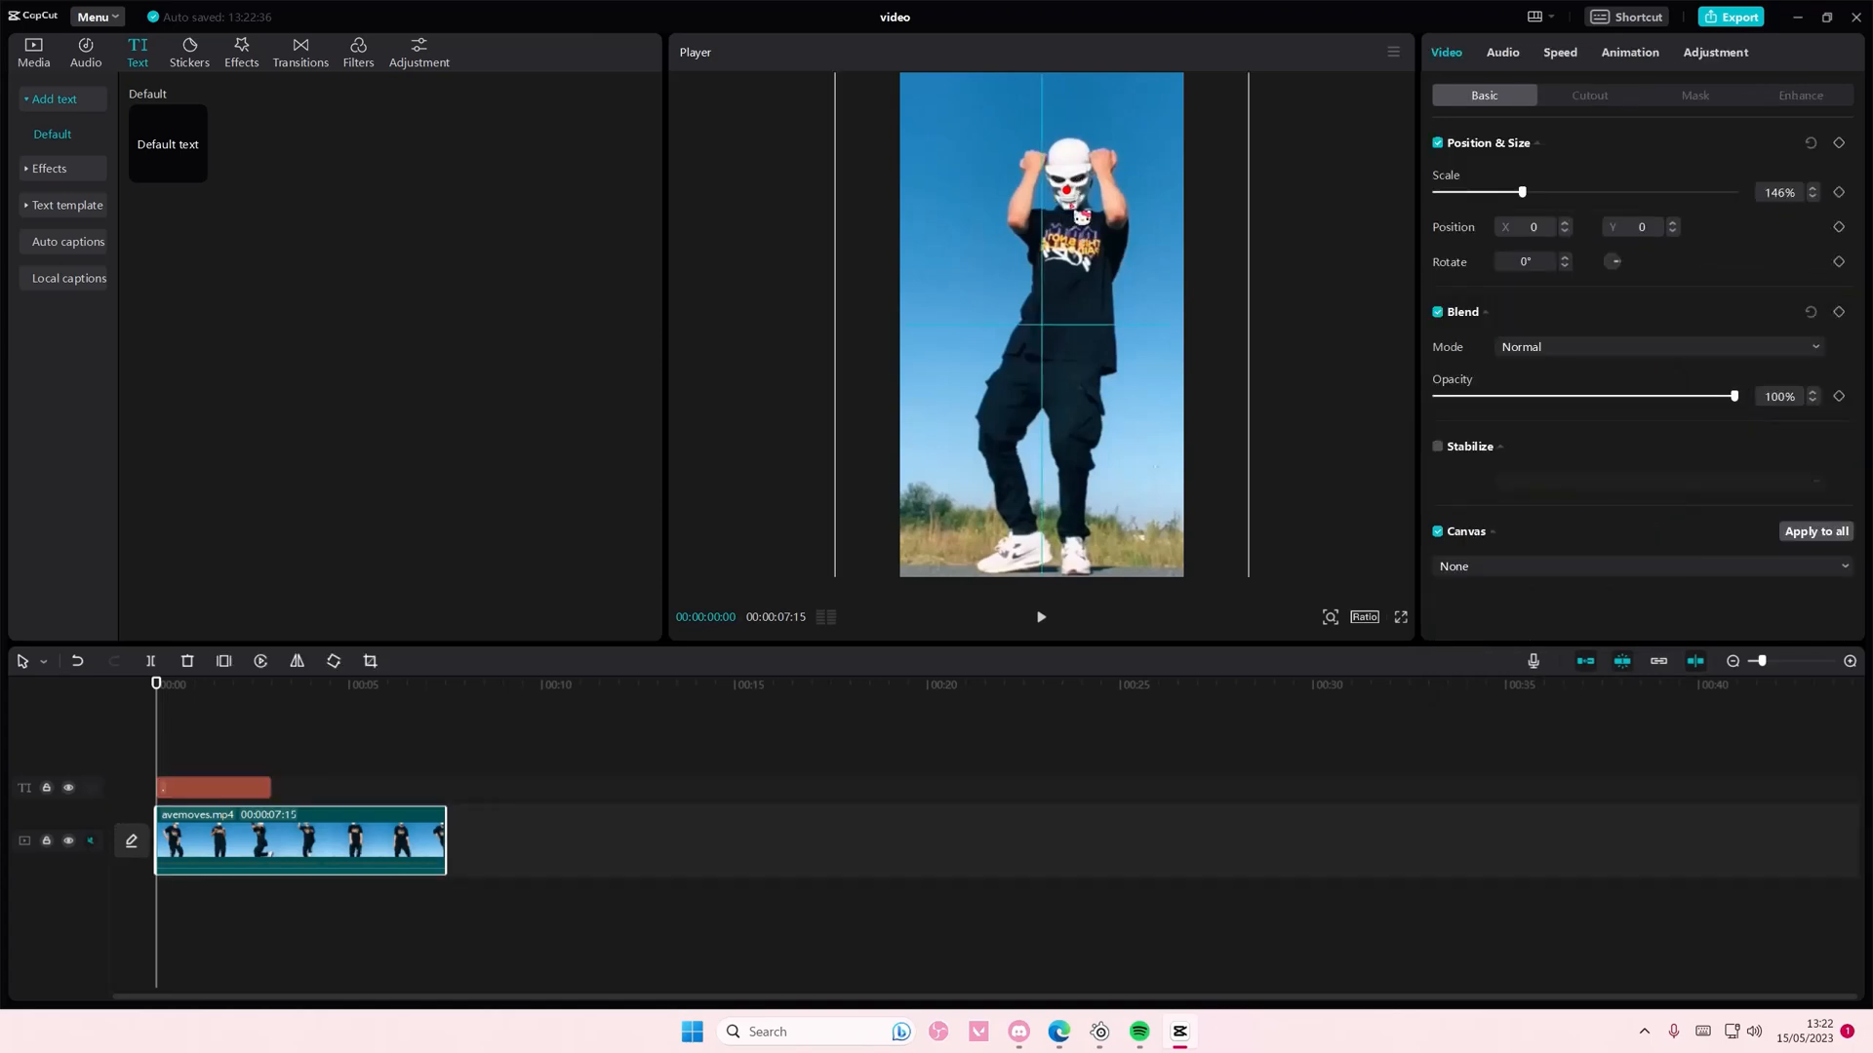
left_click(213, 786)
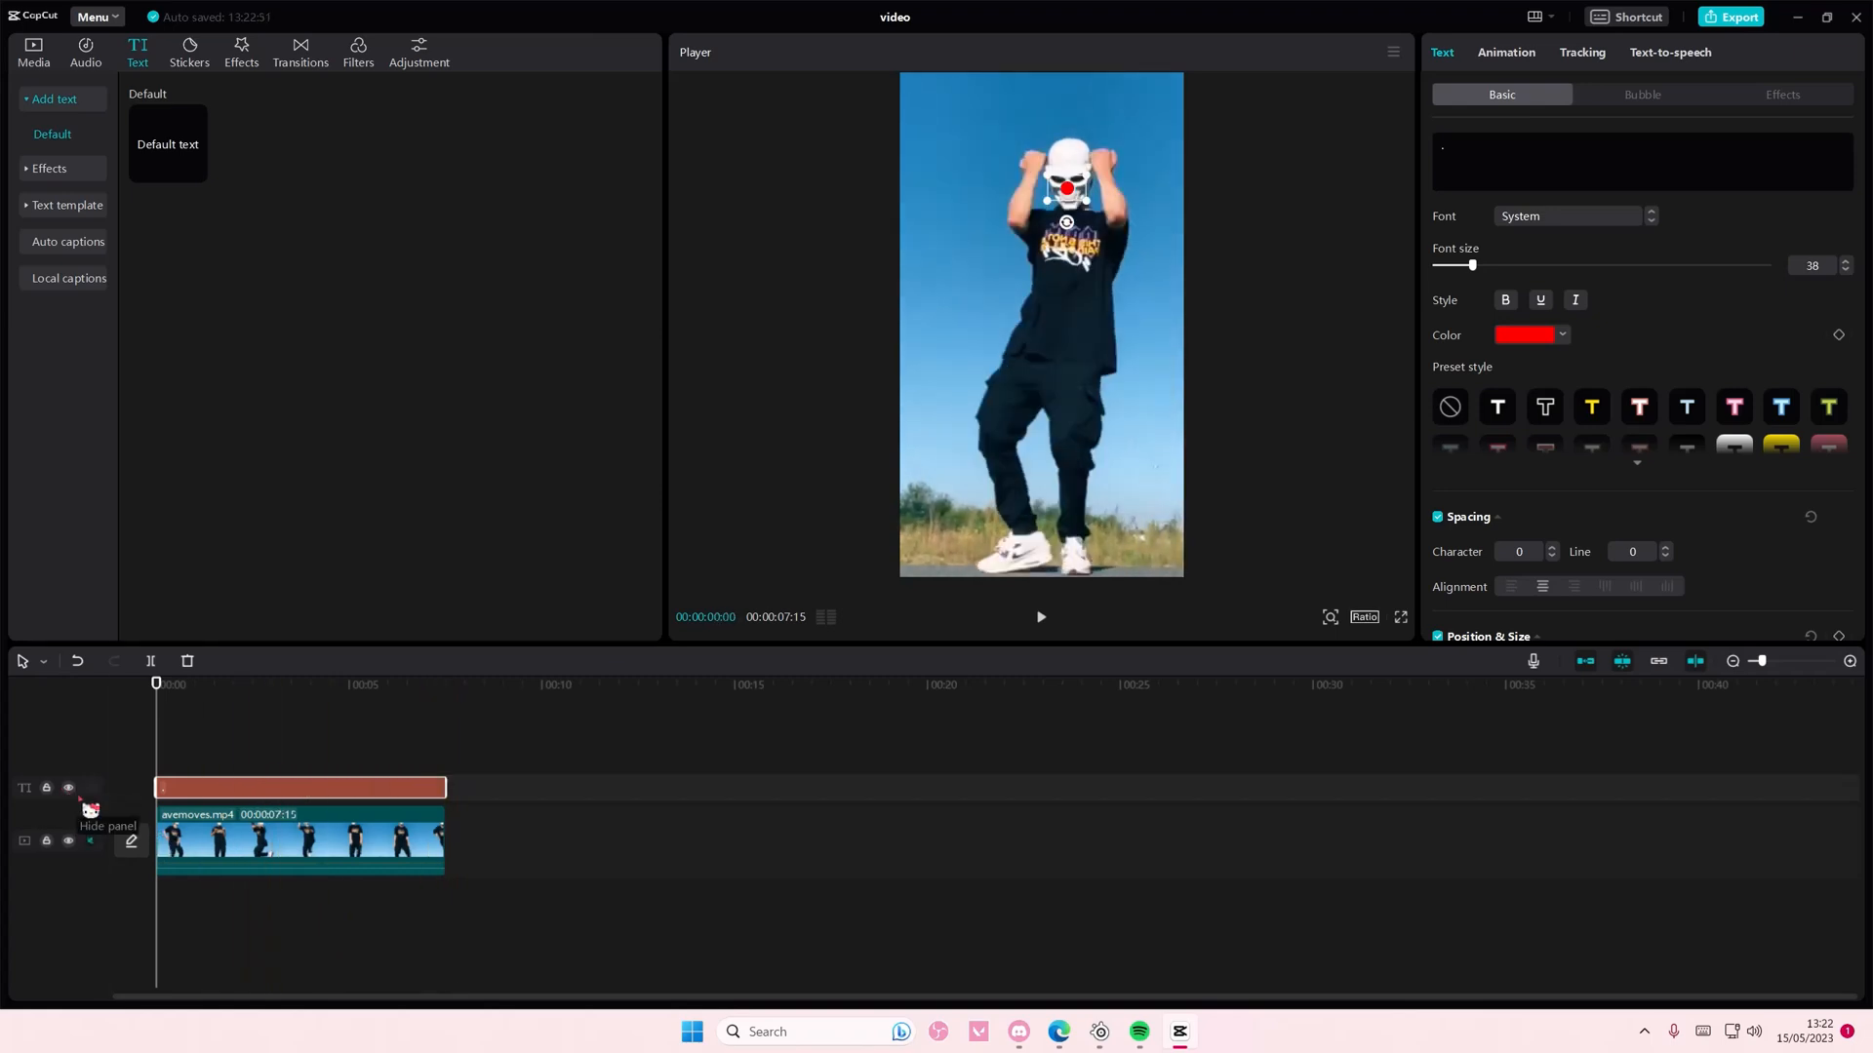
- Record Position keyframes on the dance clip so the face stays centred on the dot
left_click(298, 836)
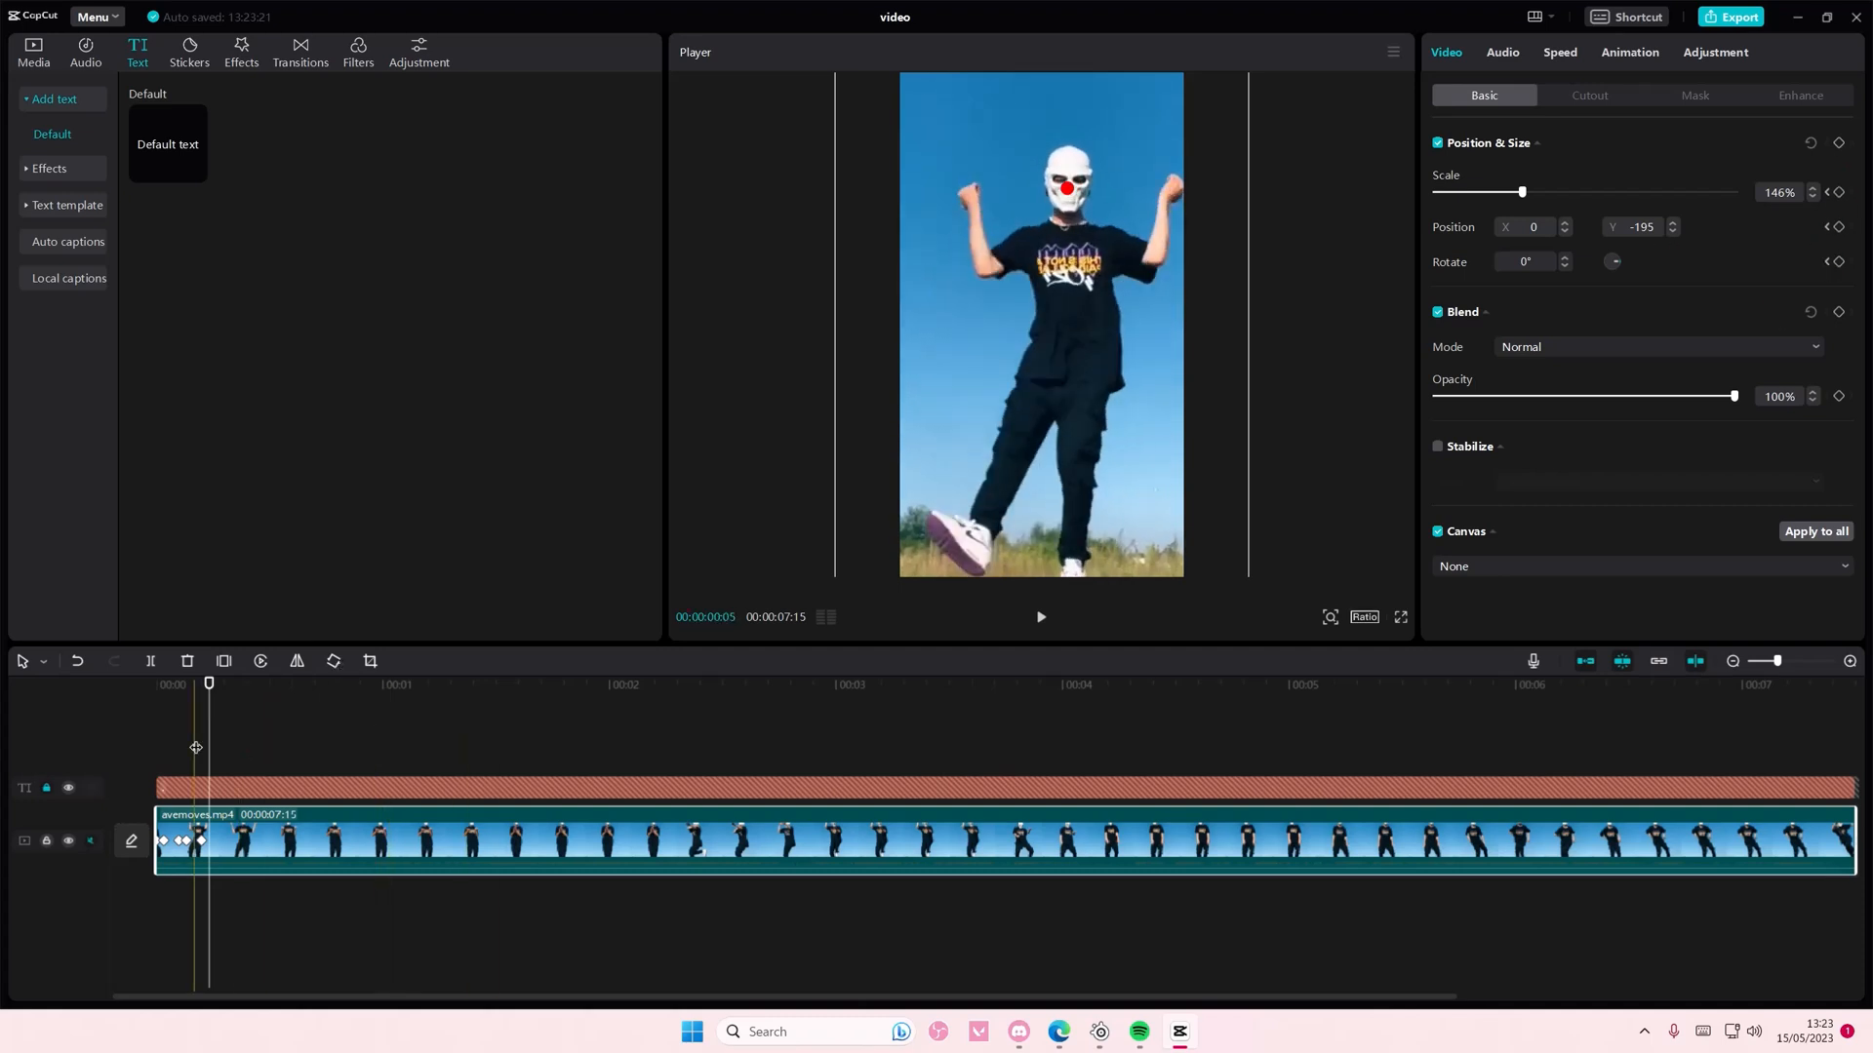
left_click(239, 684)
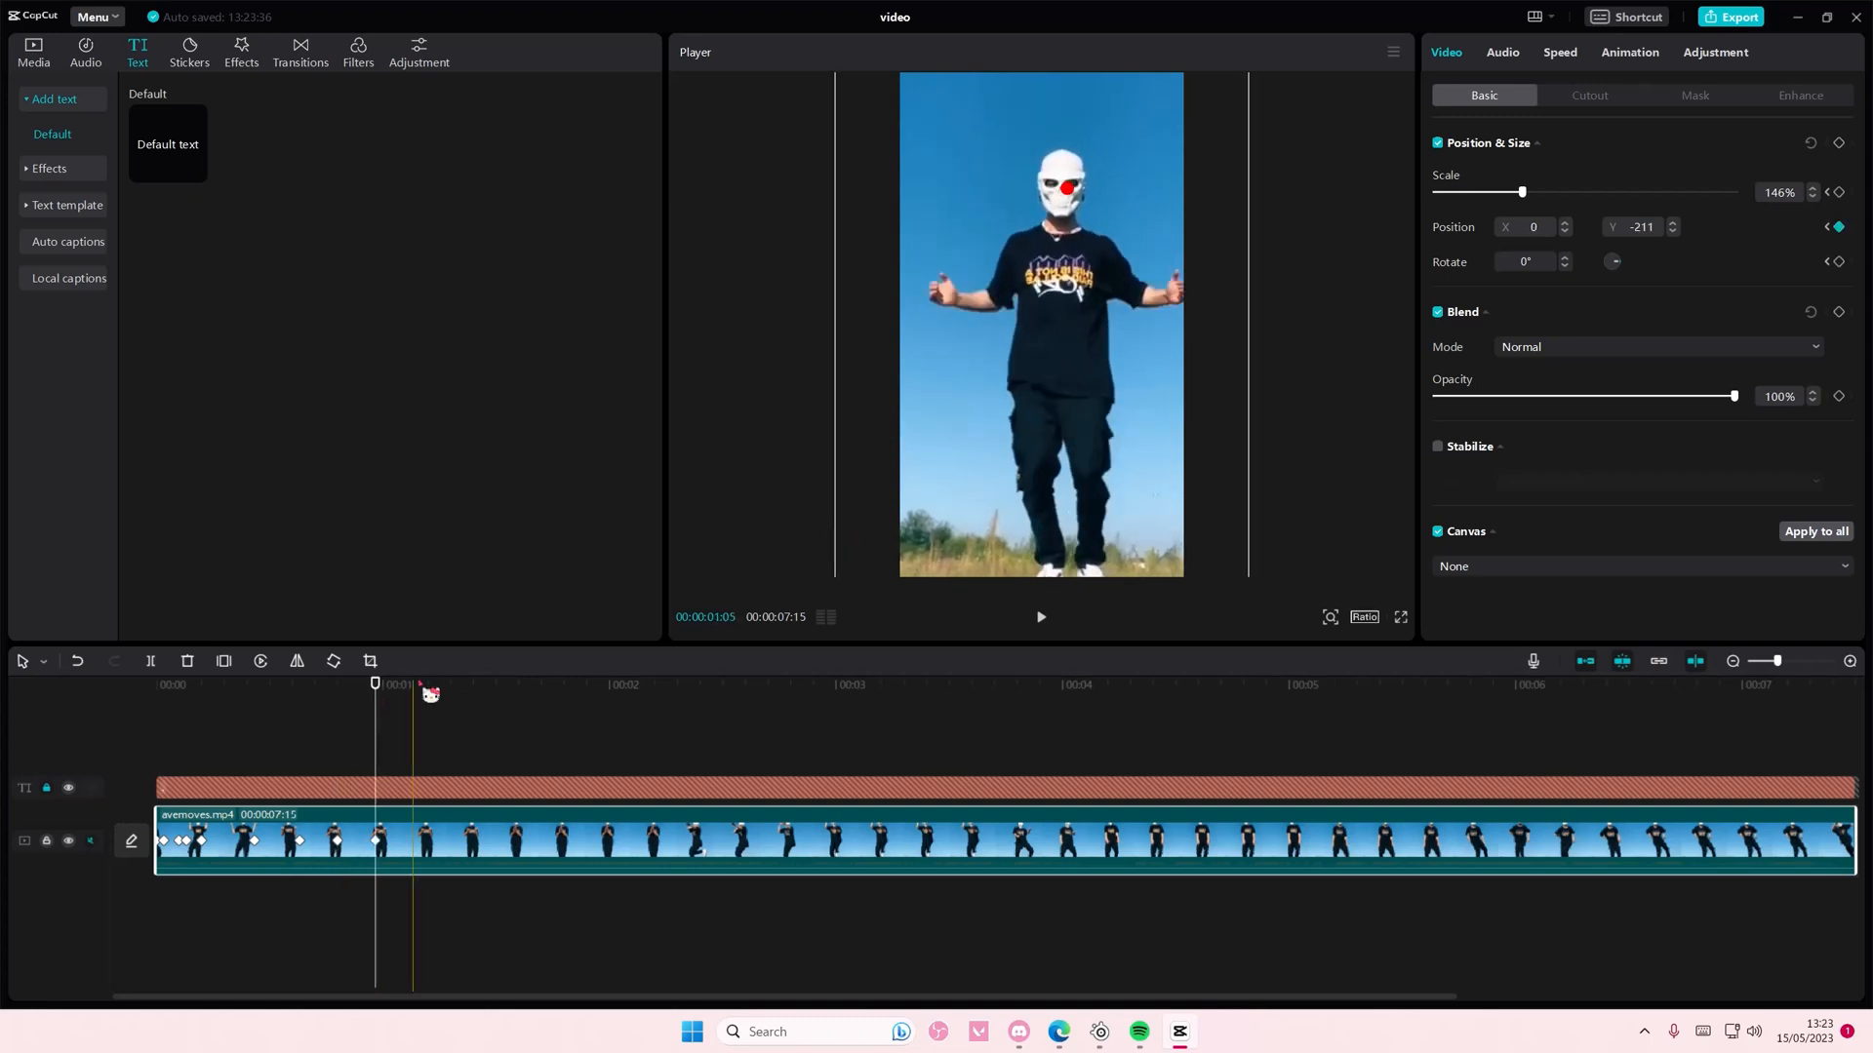
left_click(442, 682)
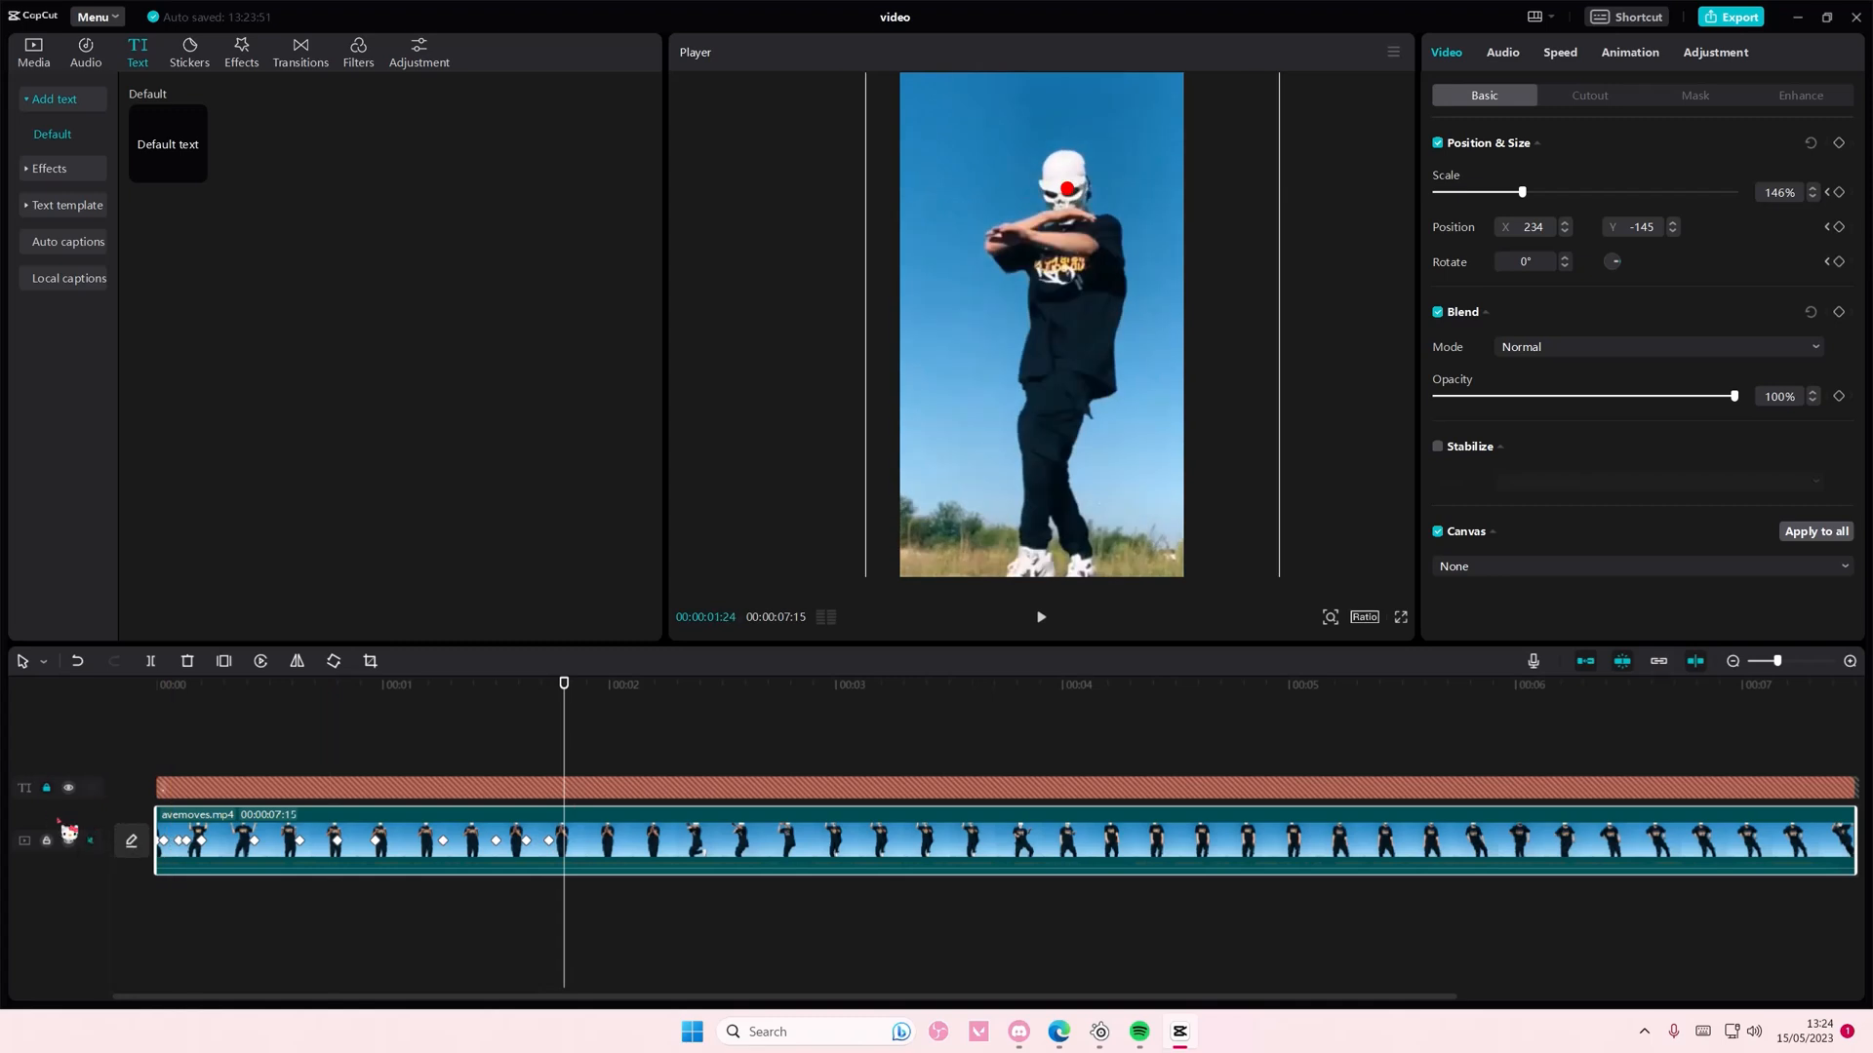
- Split the clip at 00:00:01:24, keep the keyframed part, and delete the red dot text
left_click(150, 660)
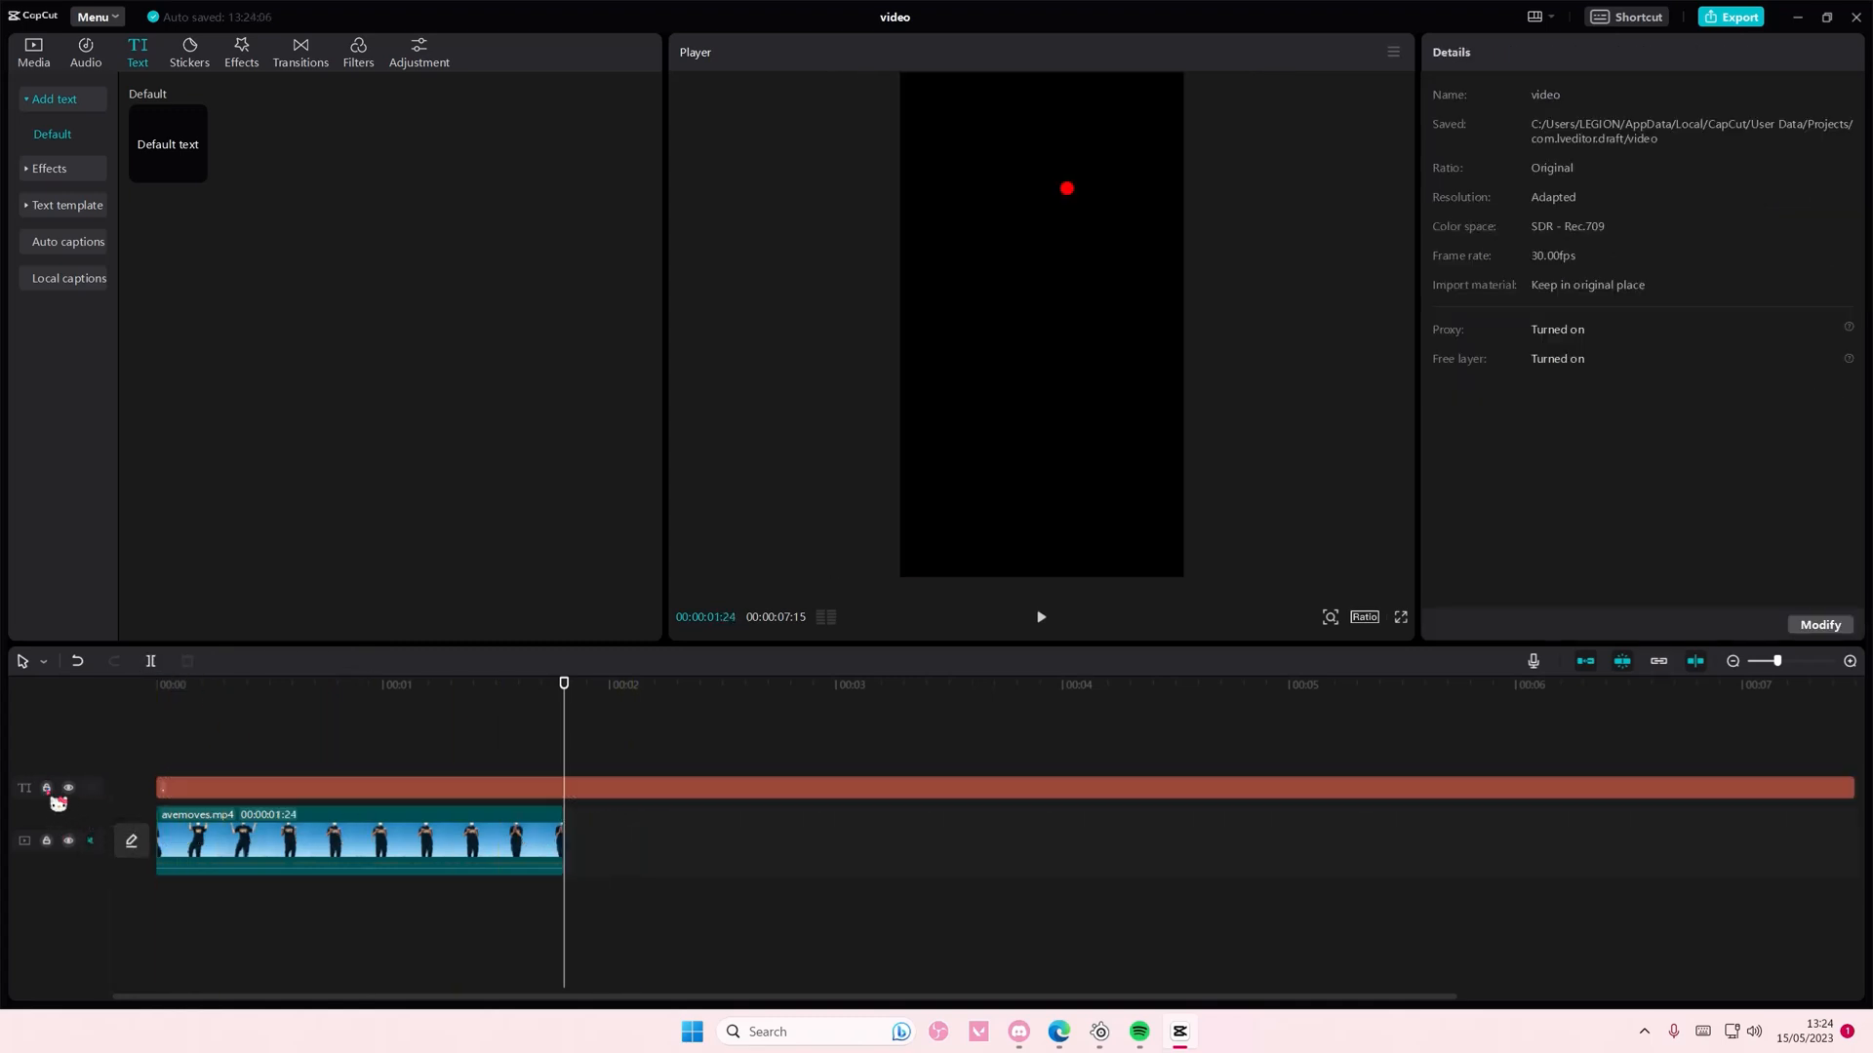
left_click(47, 791)
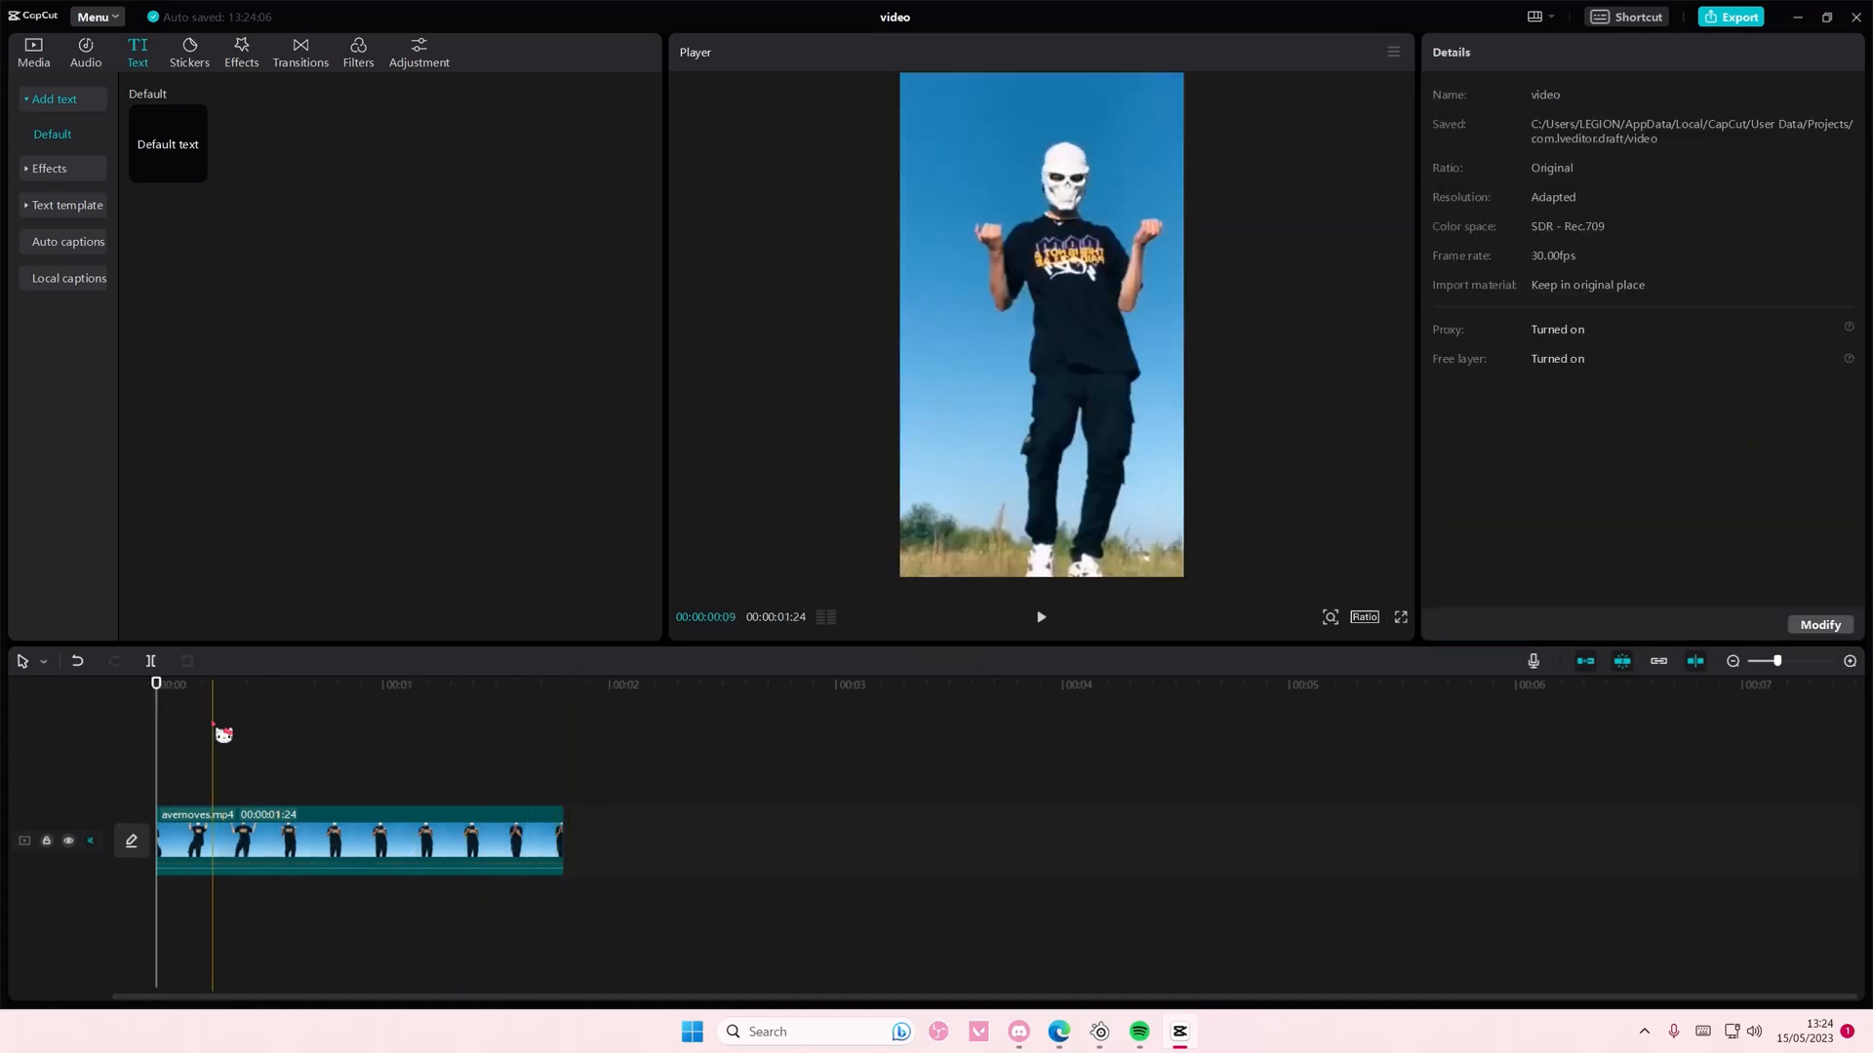
left_click(1039, 616)
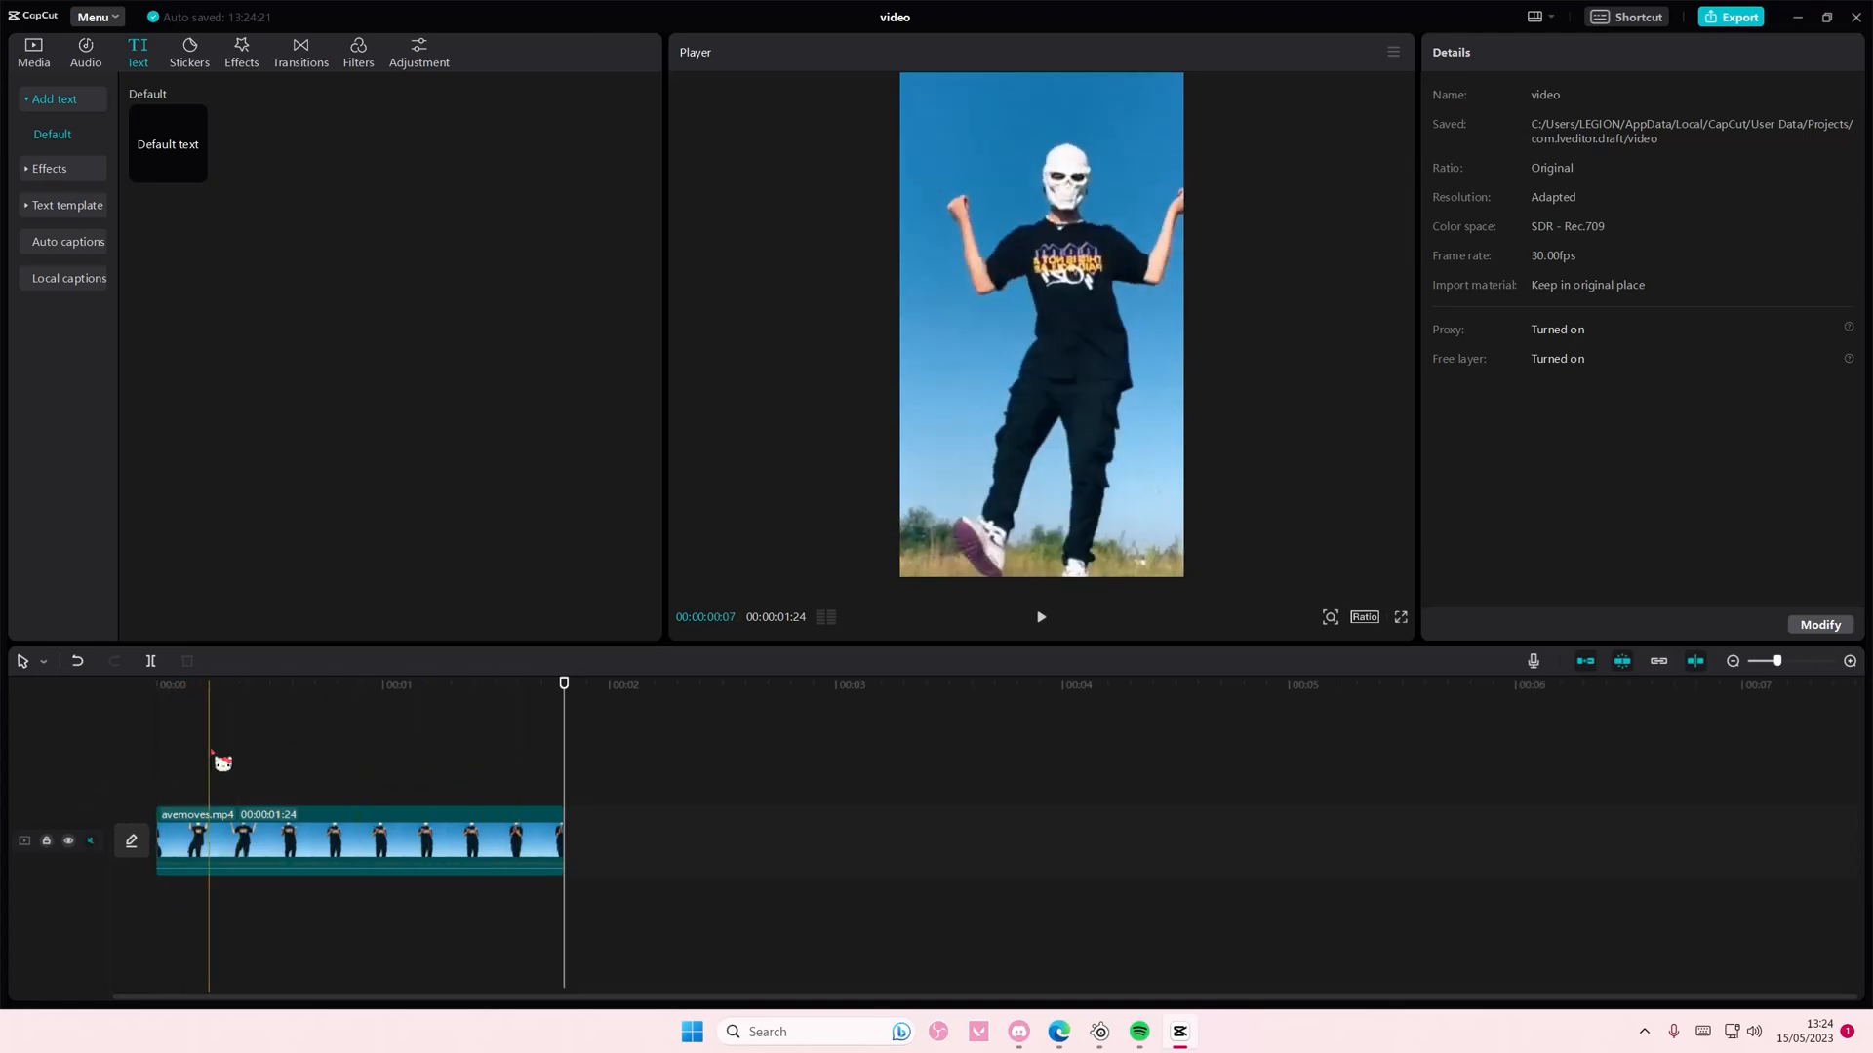
left_click_drag(209, 682, 376, 682)
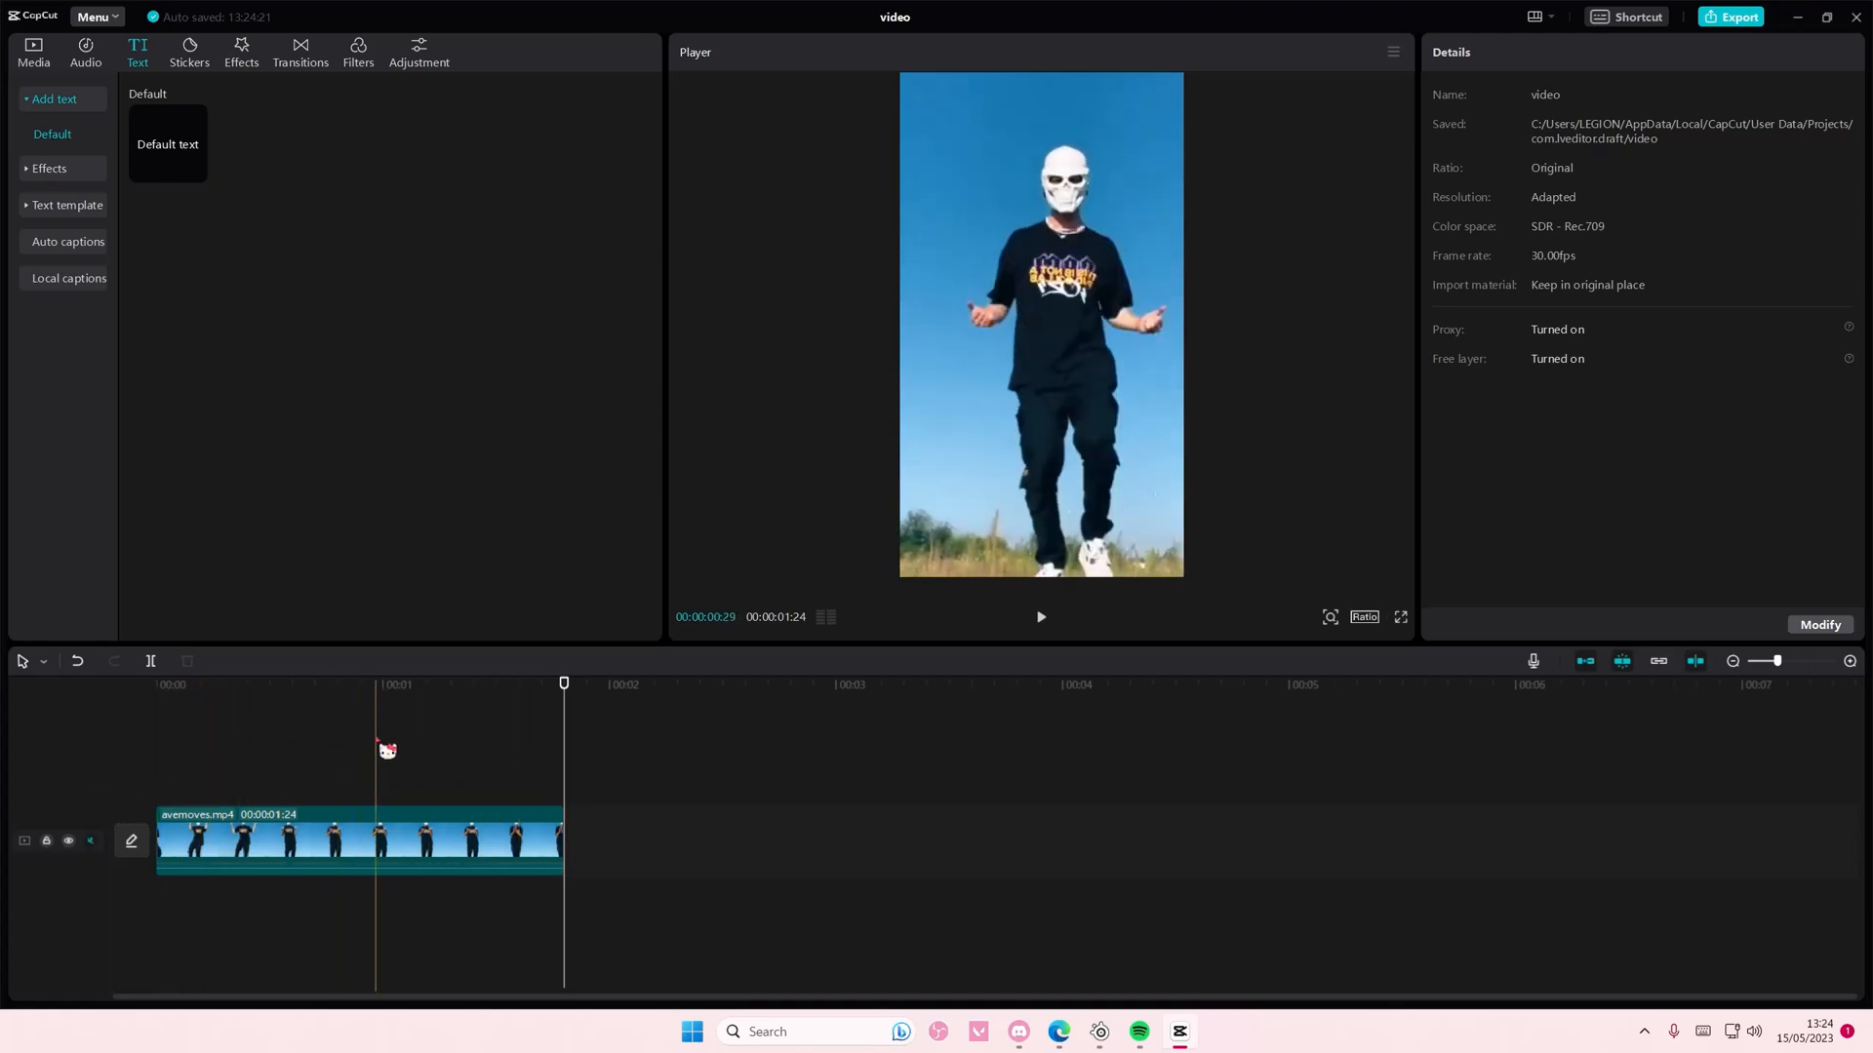